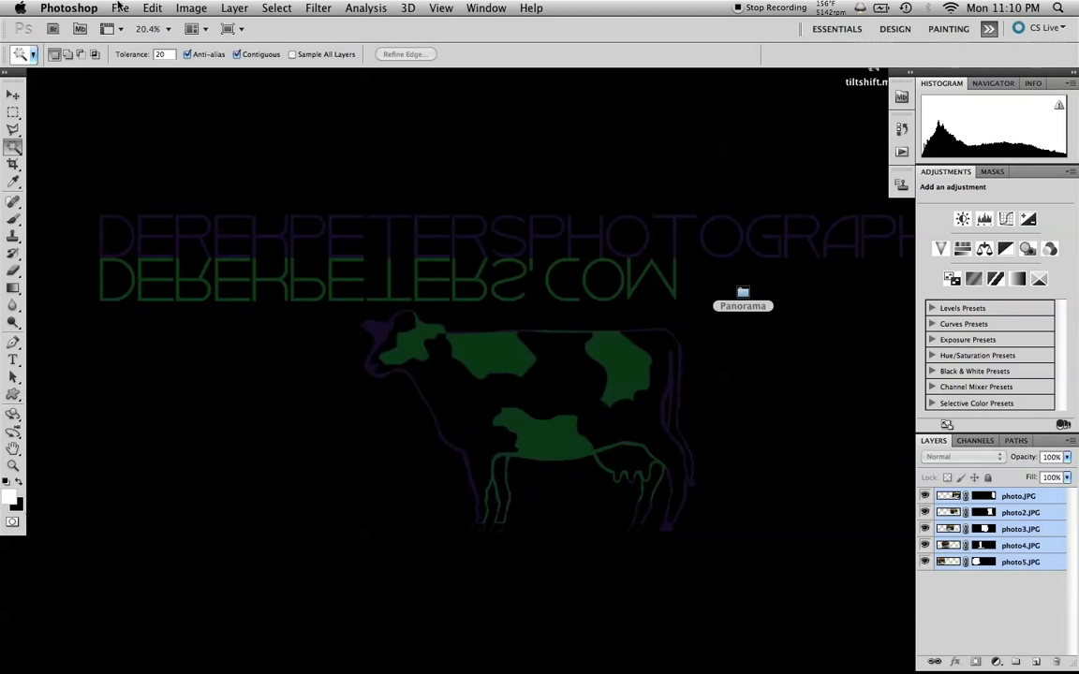
Open the Photomerge panorama settings from the File menu.
left_click(119, 7)
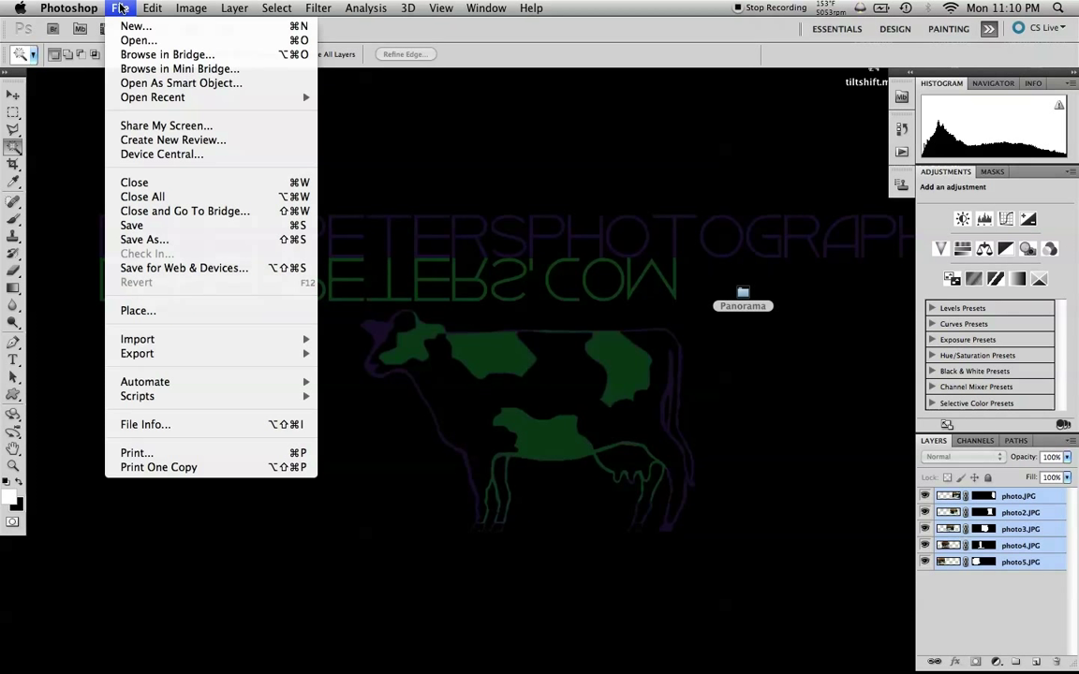
mouse_move(178, 68)
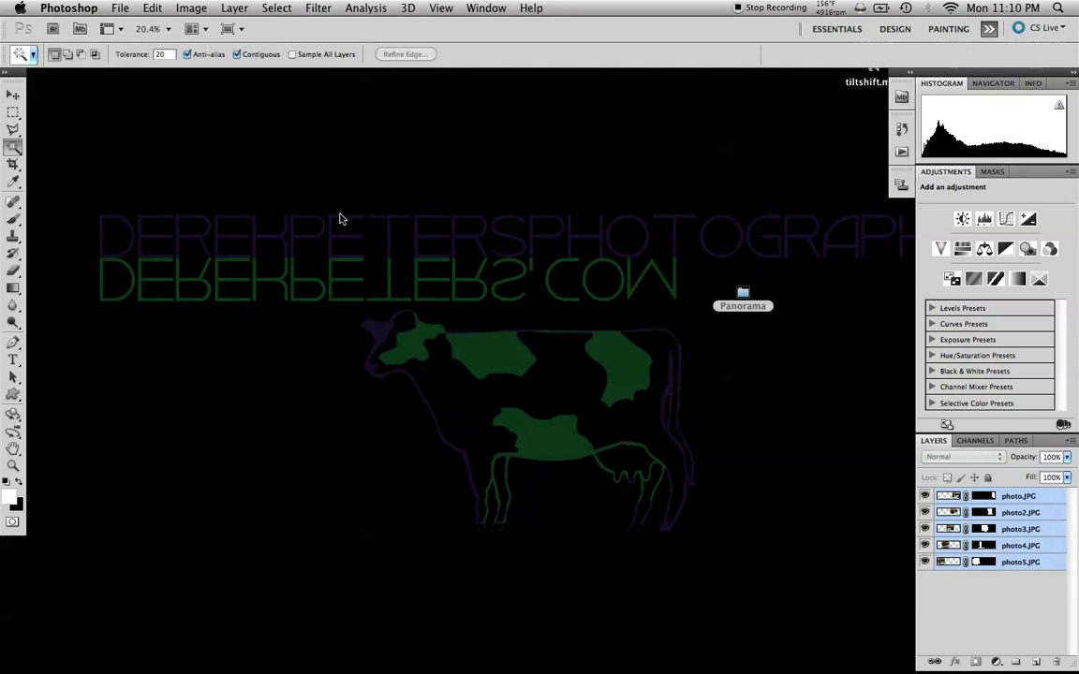
left_click(743, 306)
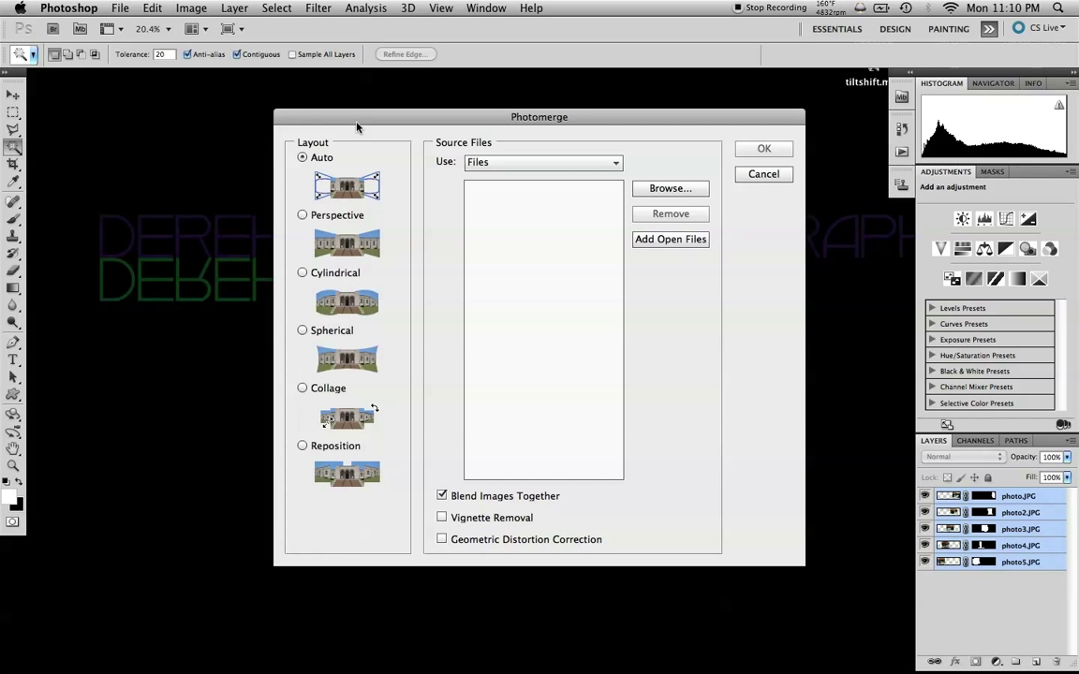
left_click_drag(538, 116, 501, 77)
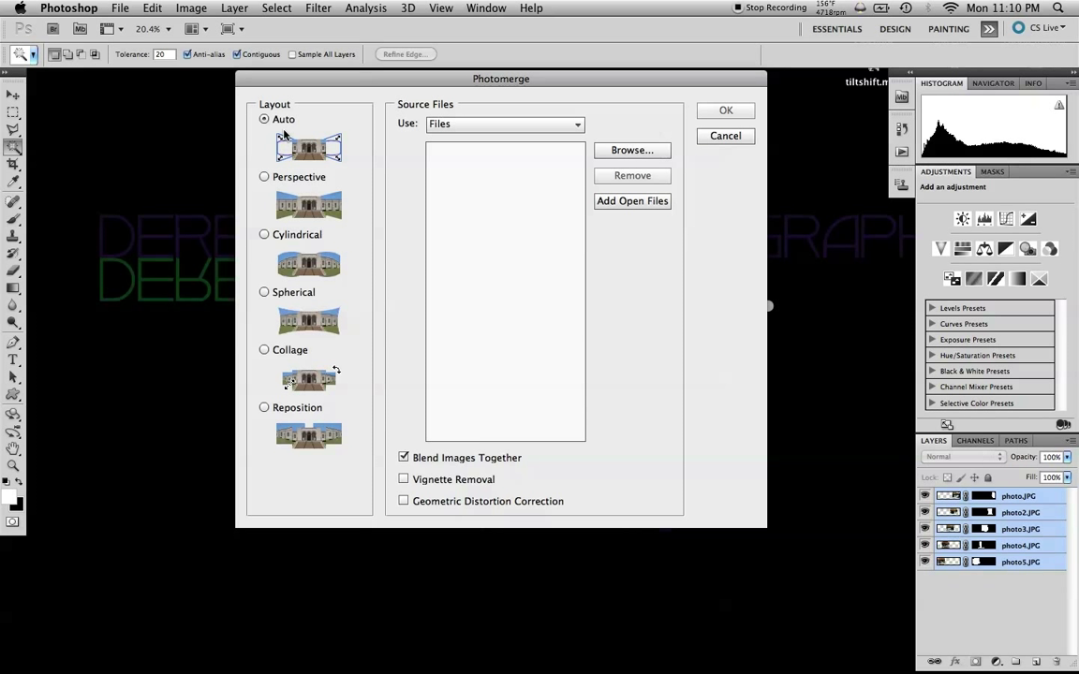
mouse_move(298, 129)
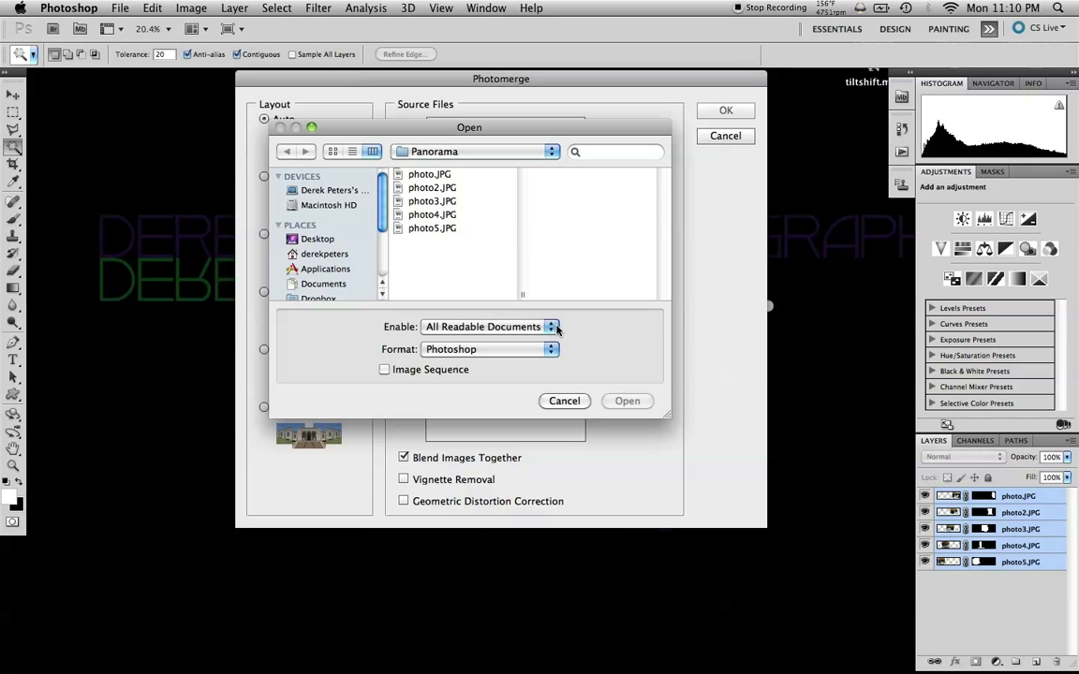
Select the five Panorama photos, close Photomerge without merging, and choose the Crop tool.
left_click(432, 187)
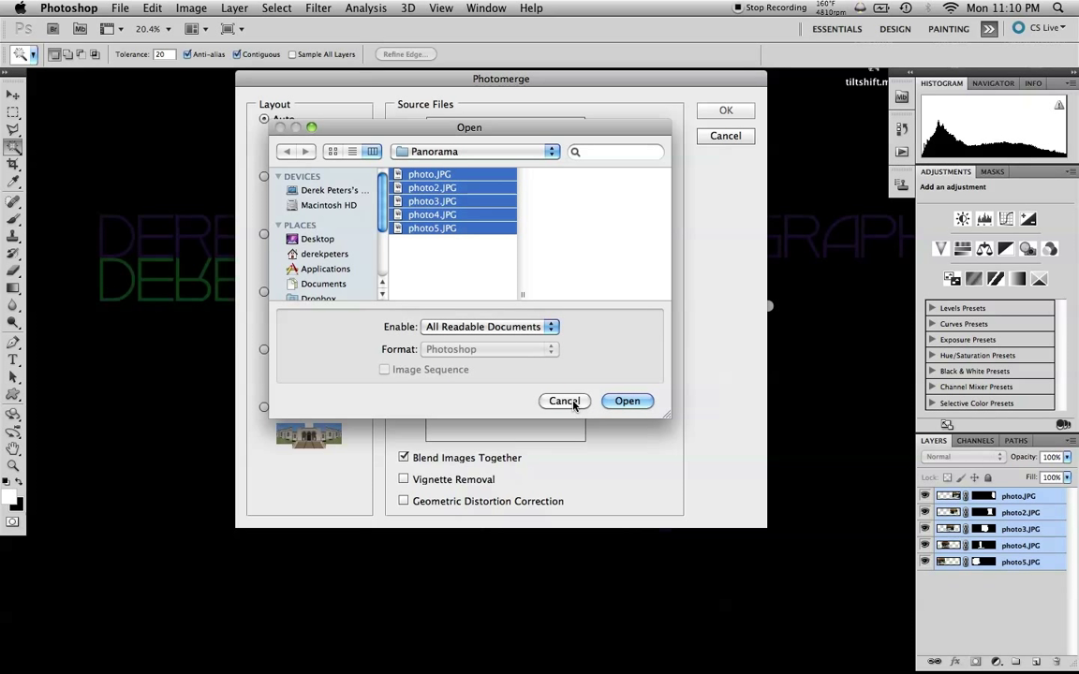
left_click(564, 400)
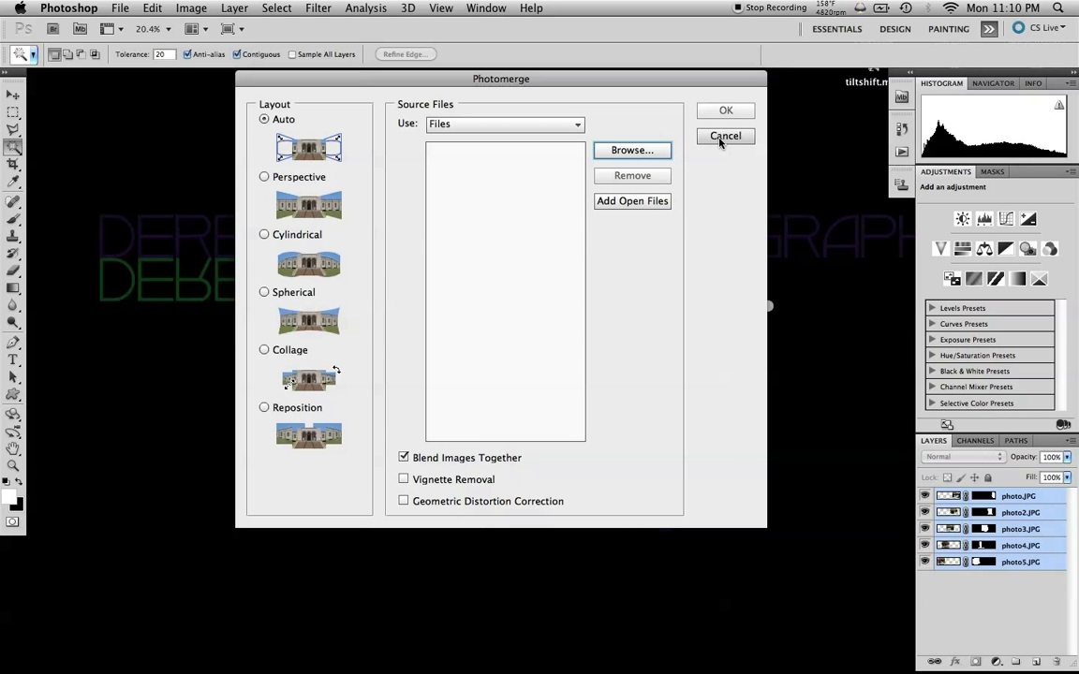
left_click(725, 136)
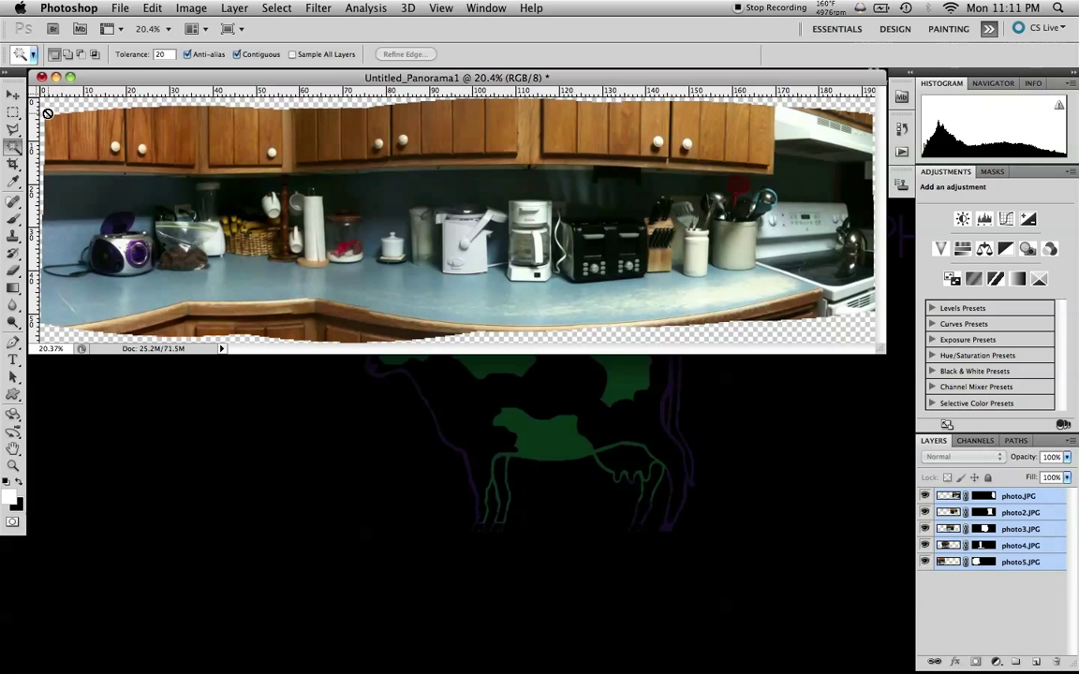
mouse_move(337, 380)
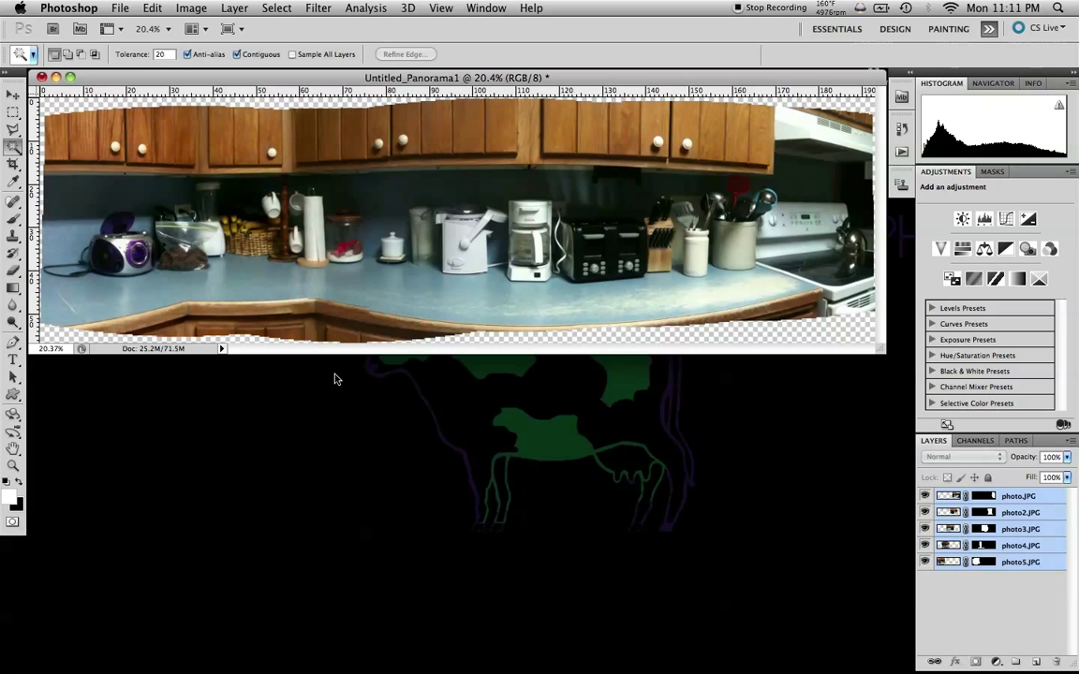
mouse_move(445, 319)
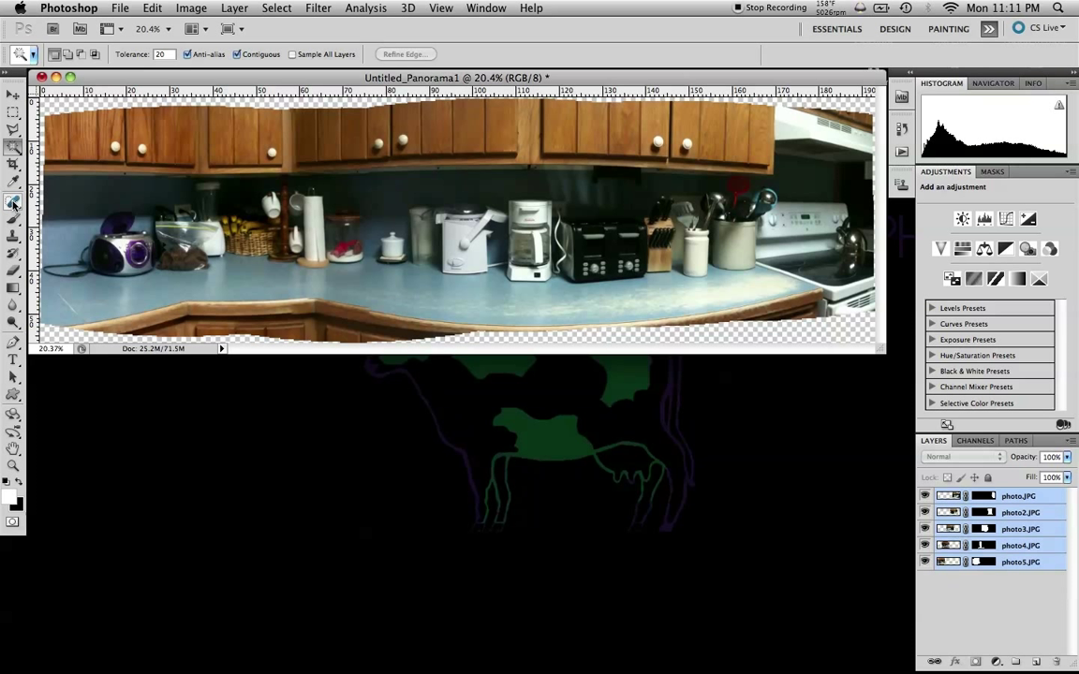
left_click(13, 203)
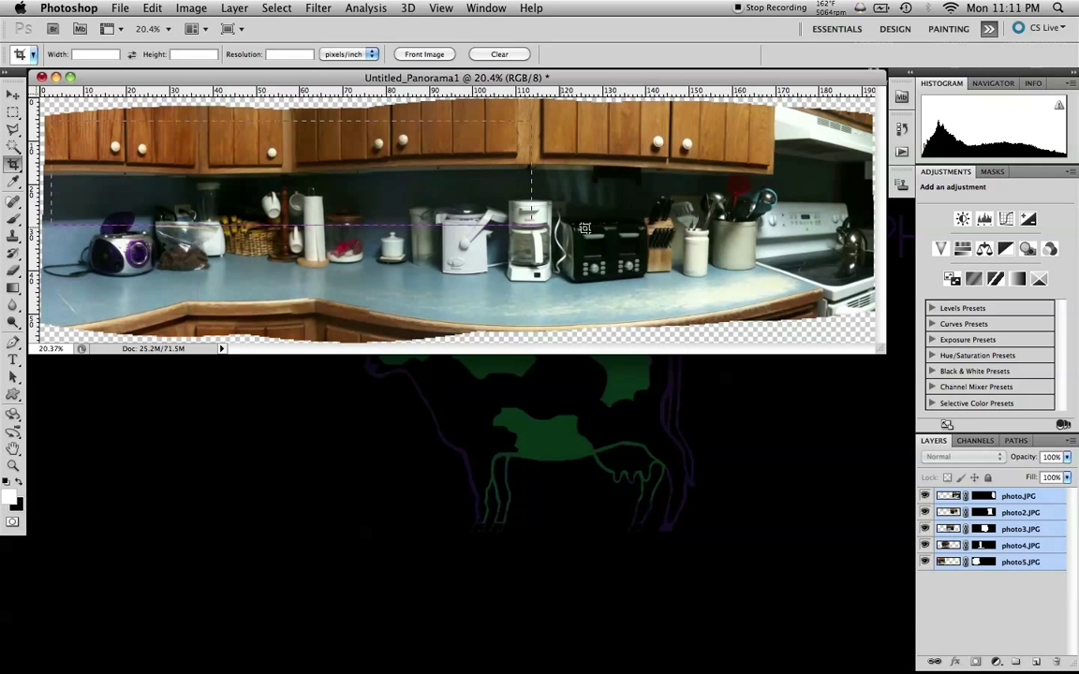